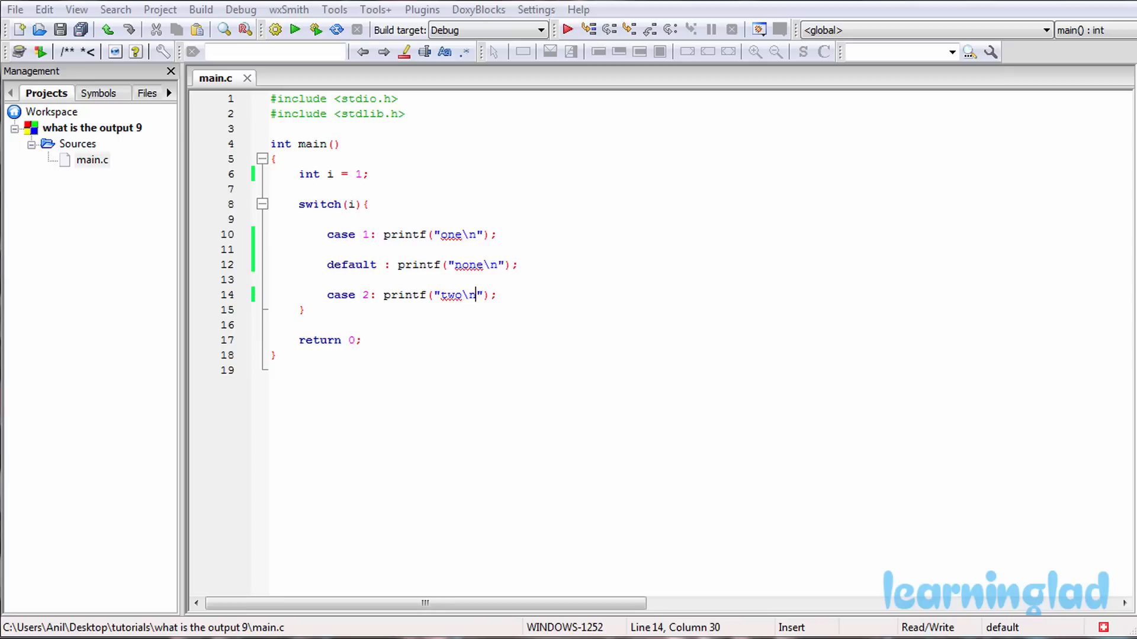
Step: Finish the case 2 printf("two") line so the switch has three unbroken cases
click(302, 309)
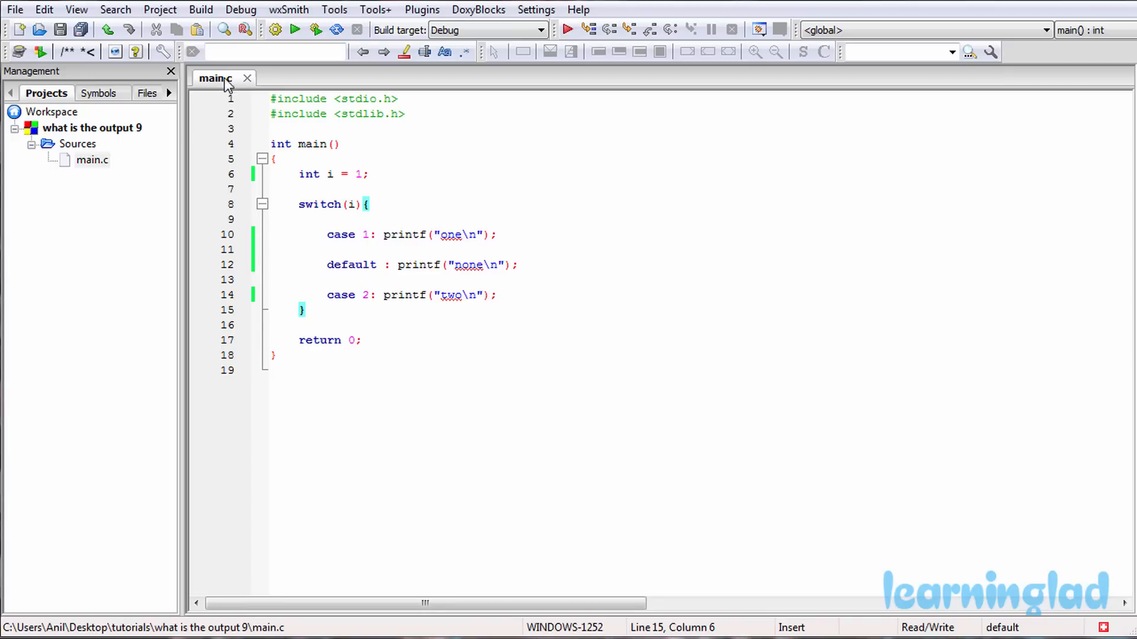
click(315, 30)
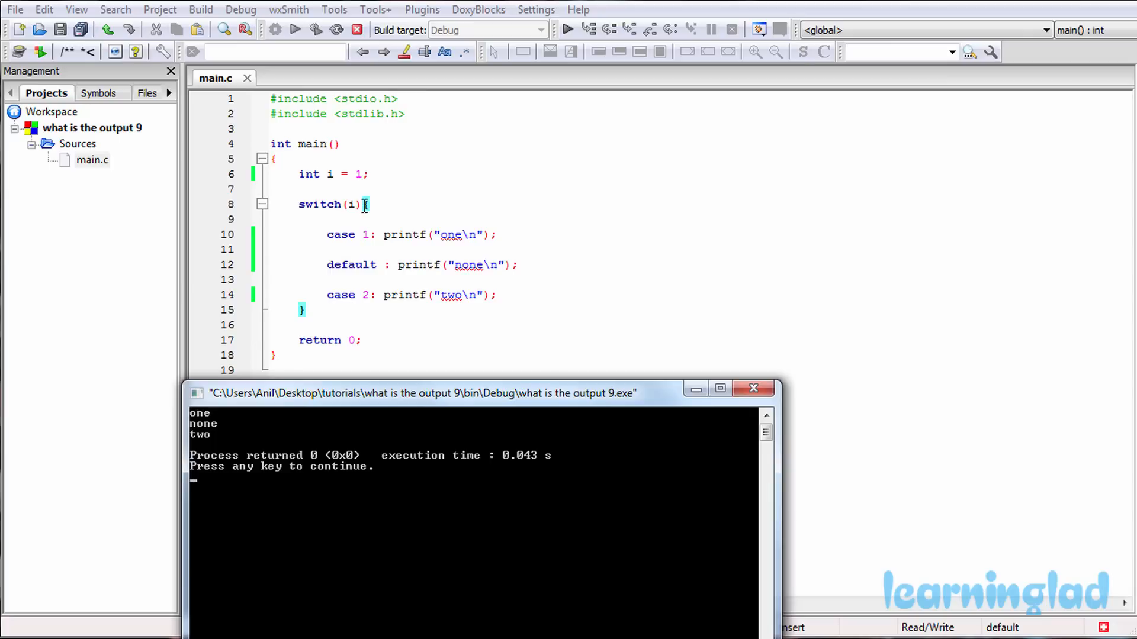
mouse_move(358, 205)
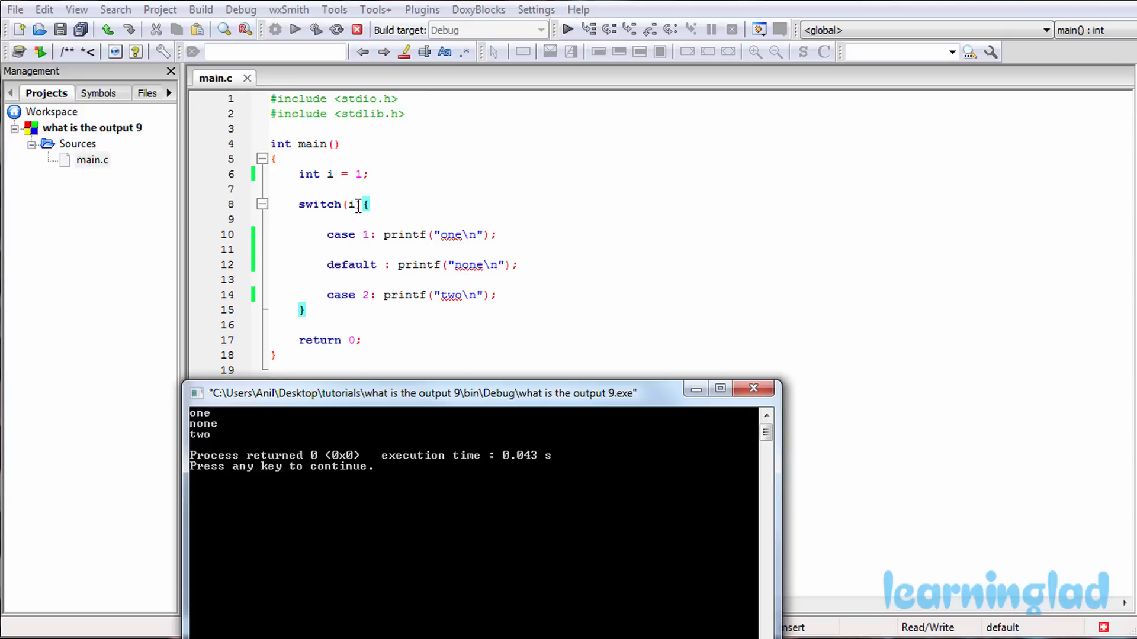
mouse_move(369, 217)
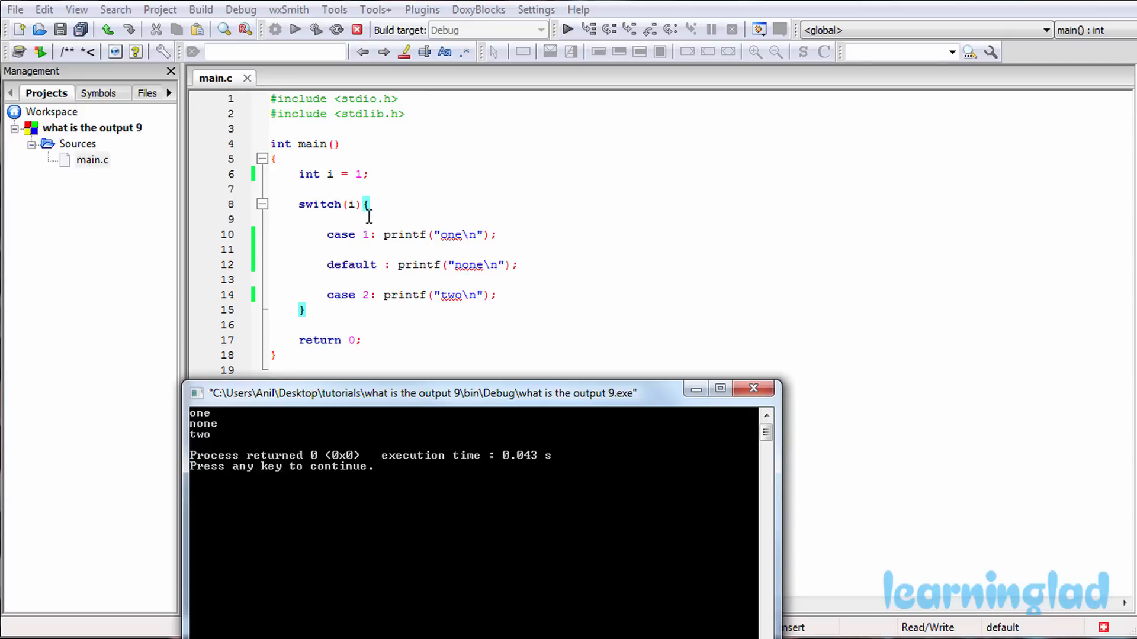
mouse_move(426, 197)
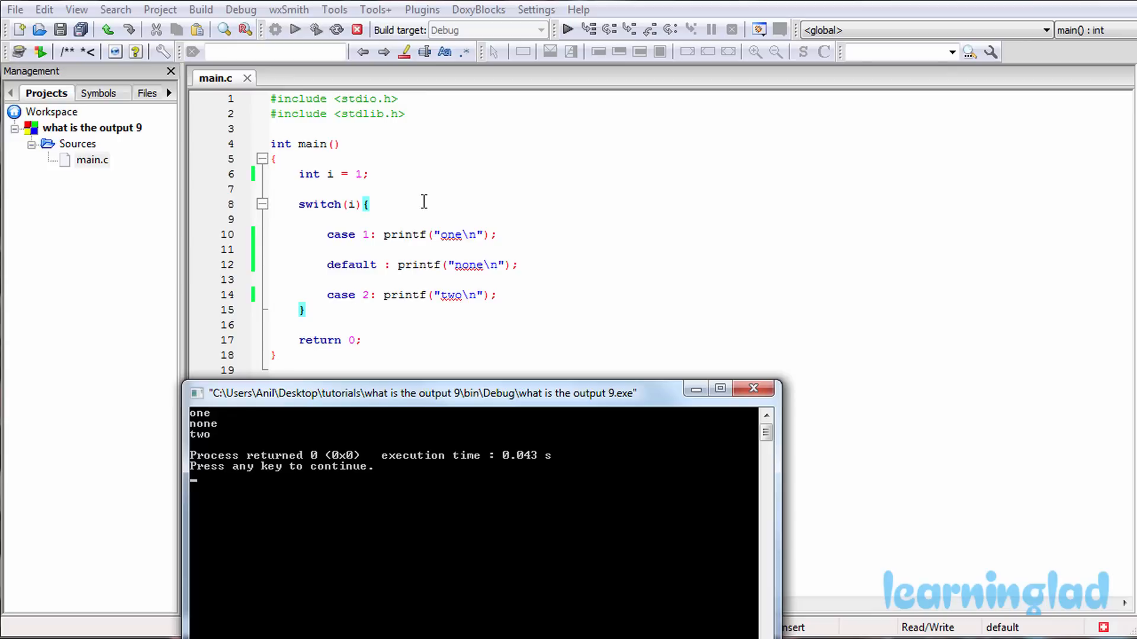
mouse_move(386, 203)
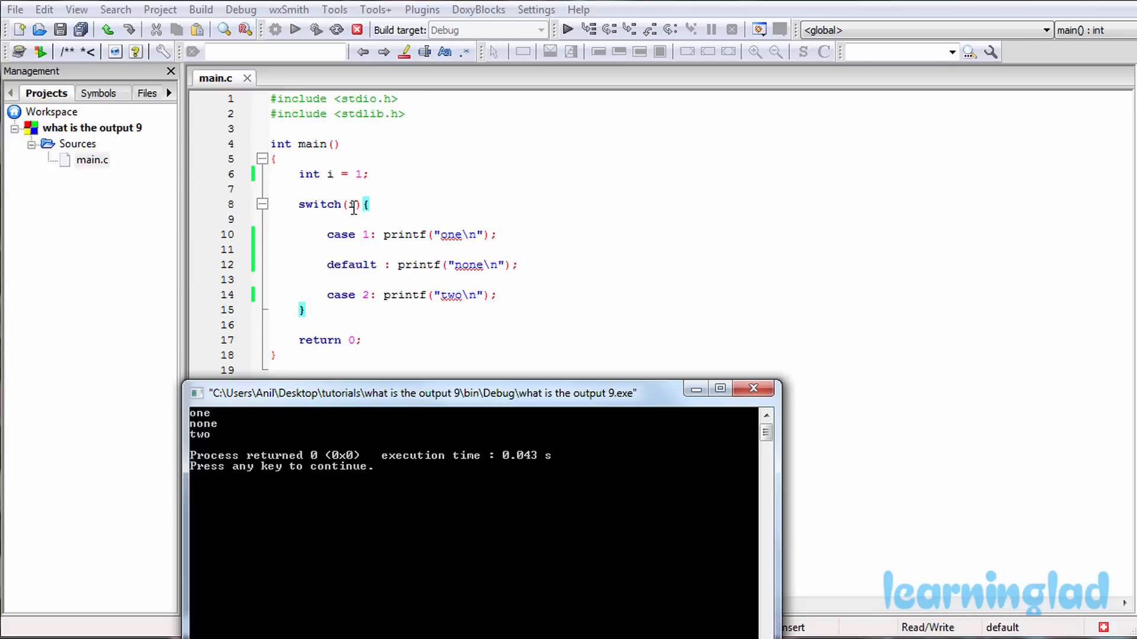
mouse_move(354, 221)
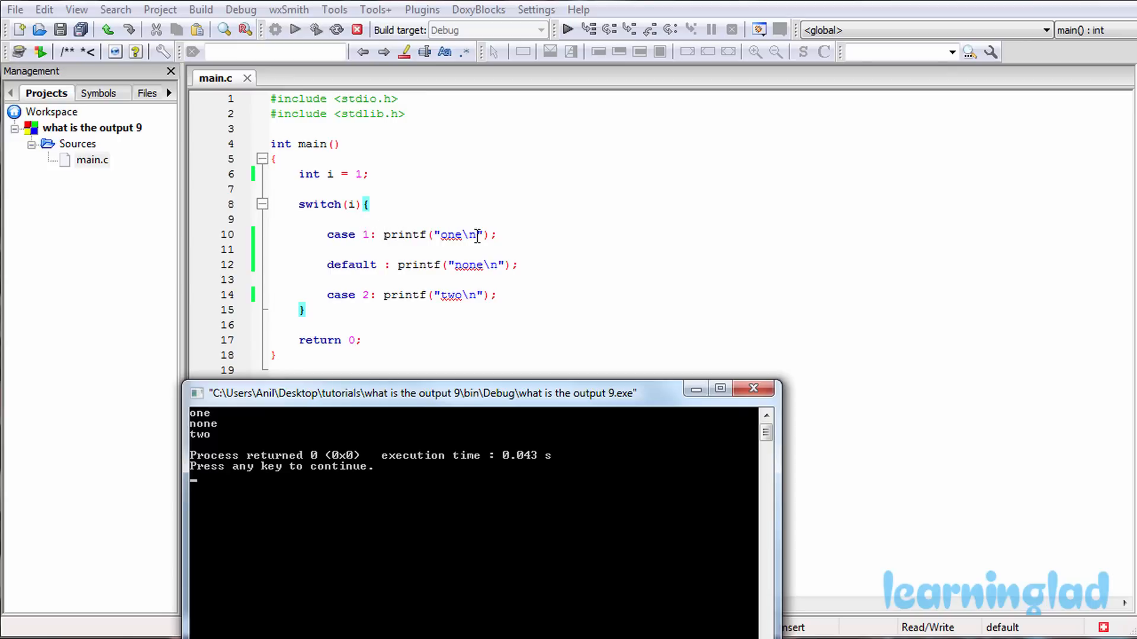
mouse_move(483, 232)
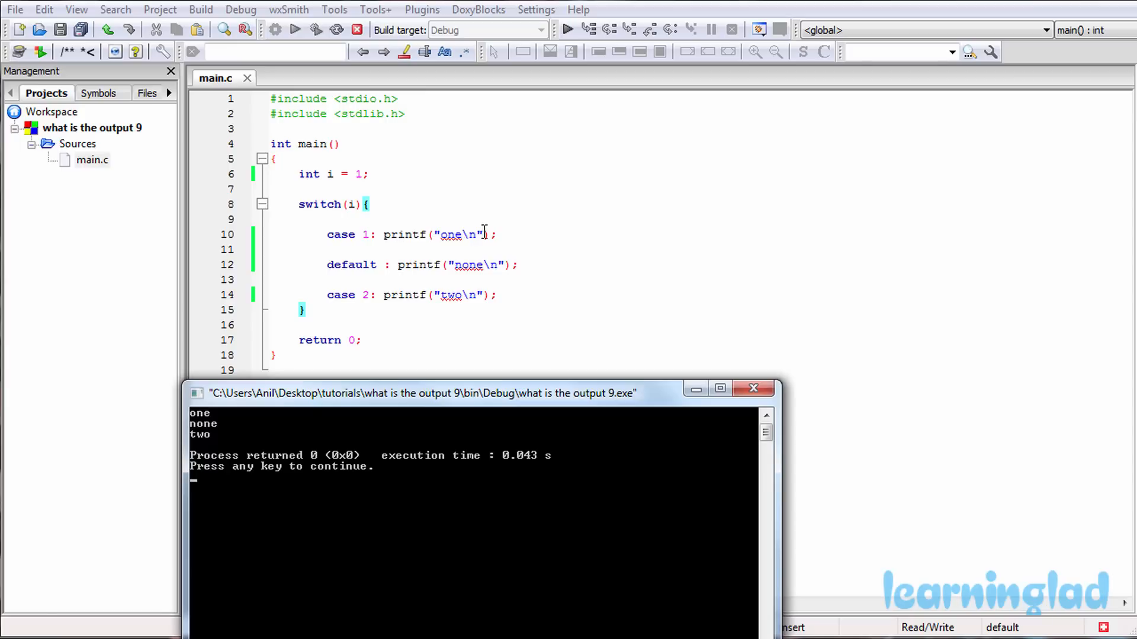
mouse_move(503, 235)
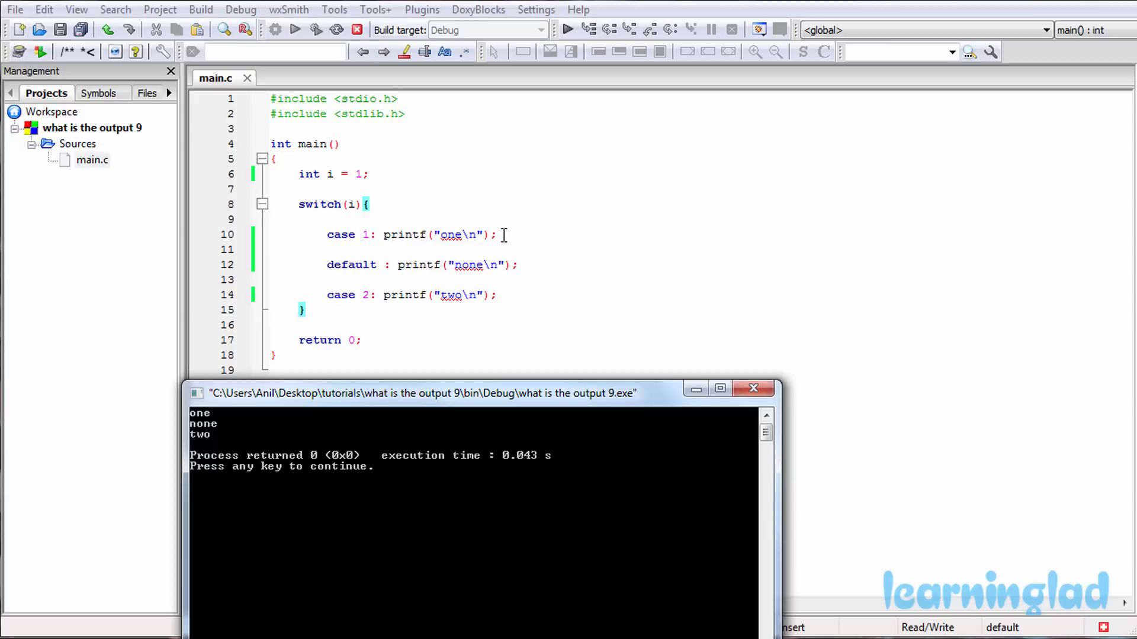
mouse_move(484, 242)
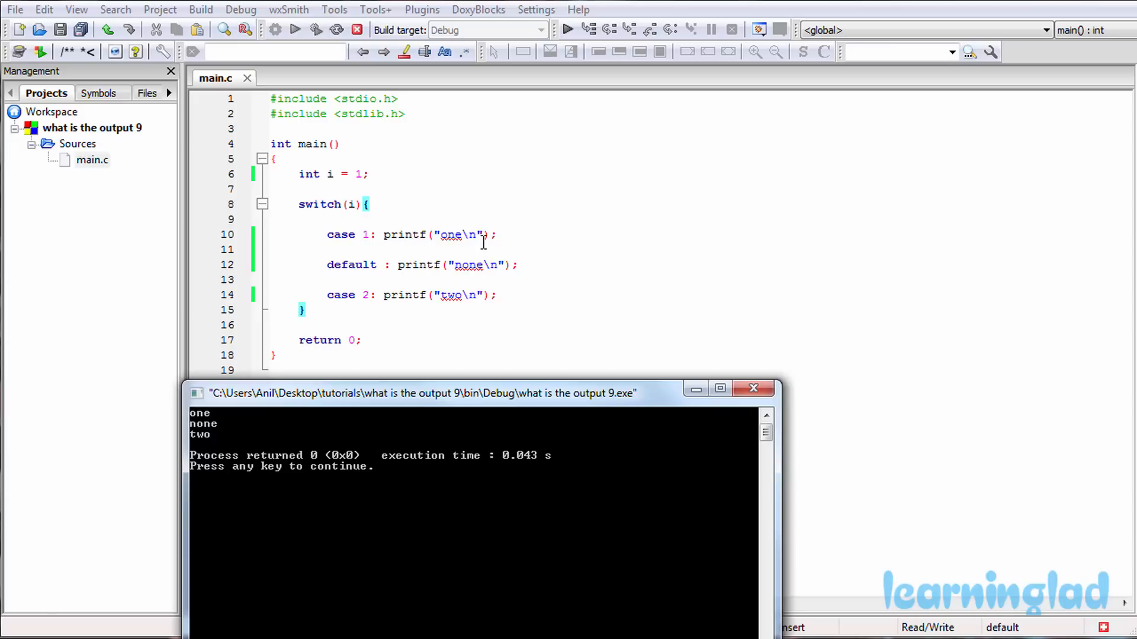
mouse_move(446, 255)
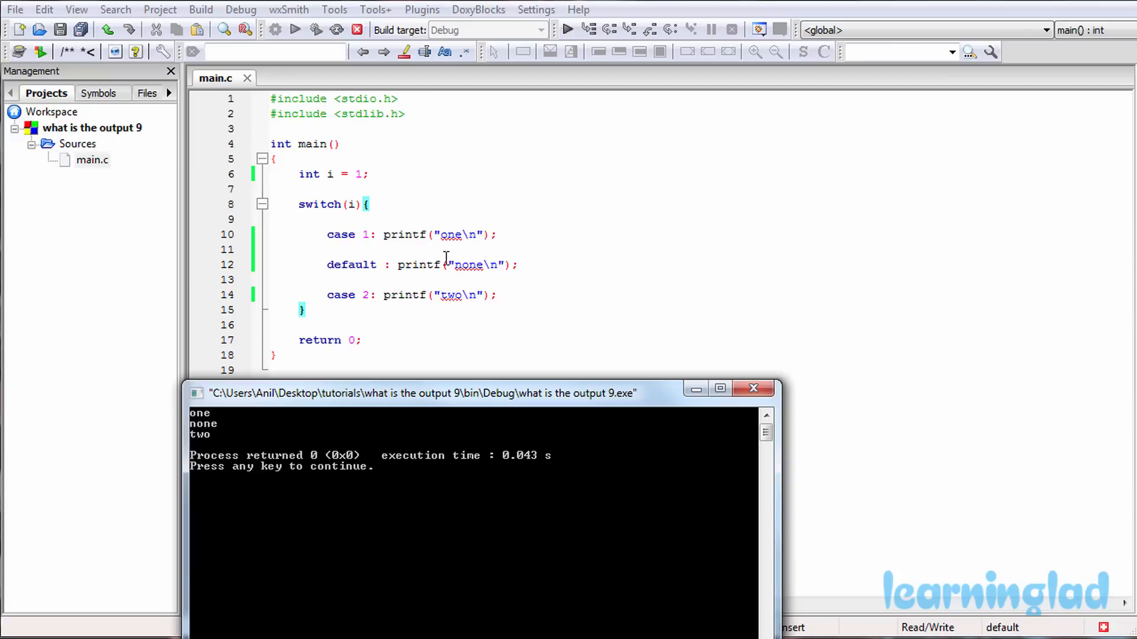
mouse_move(398, 264)
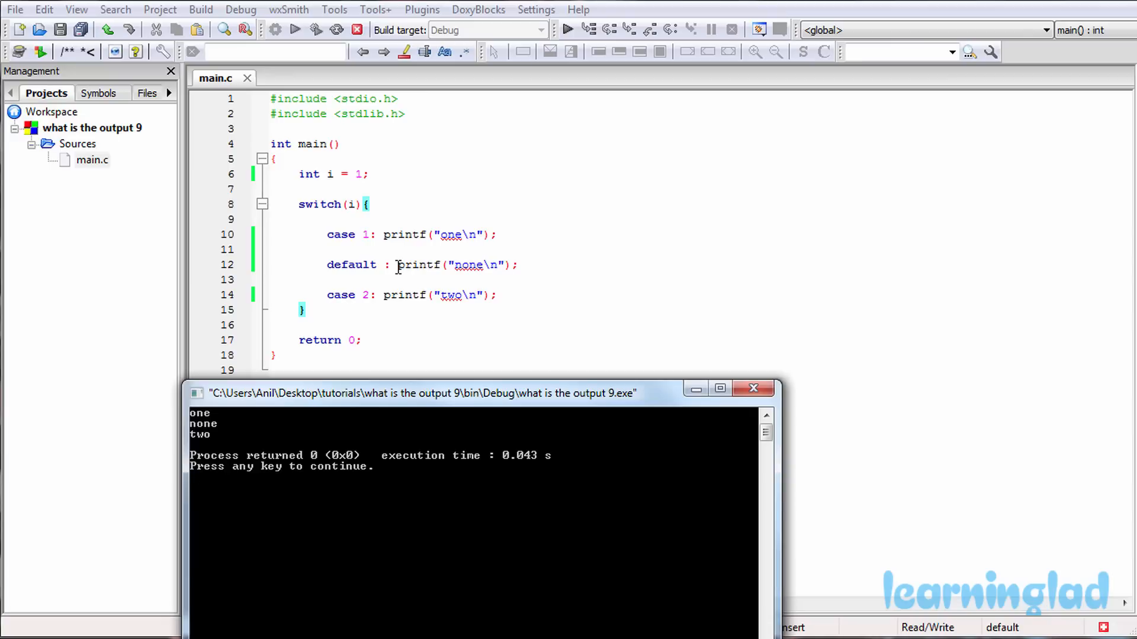
mouse_move(476, 272)
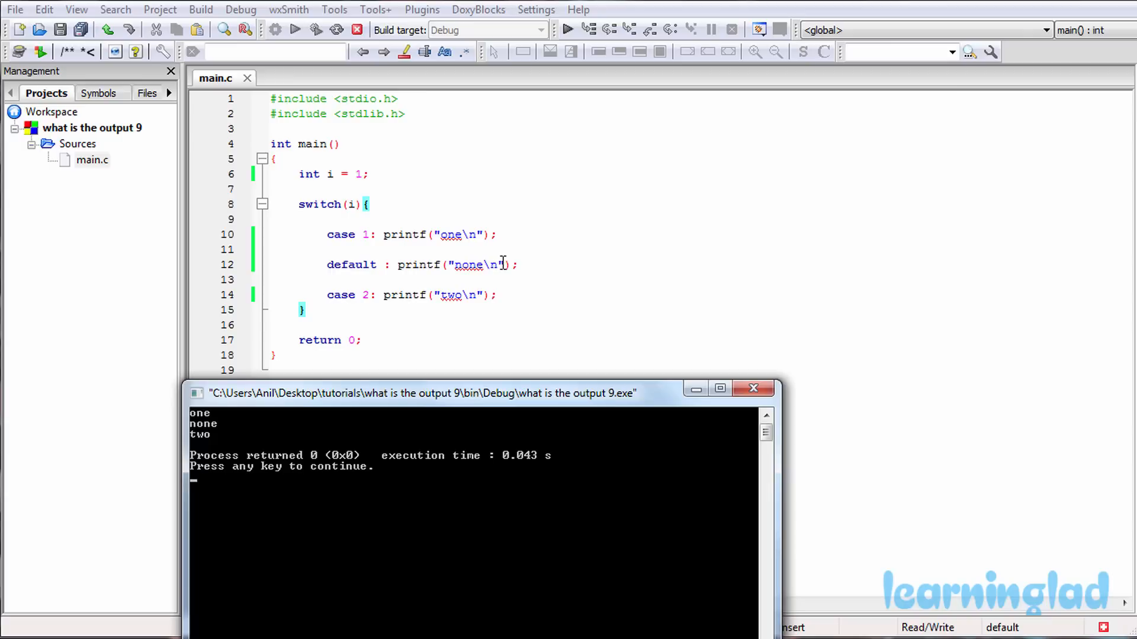
mouse_move(459, 295)
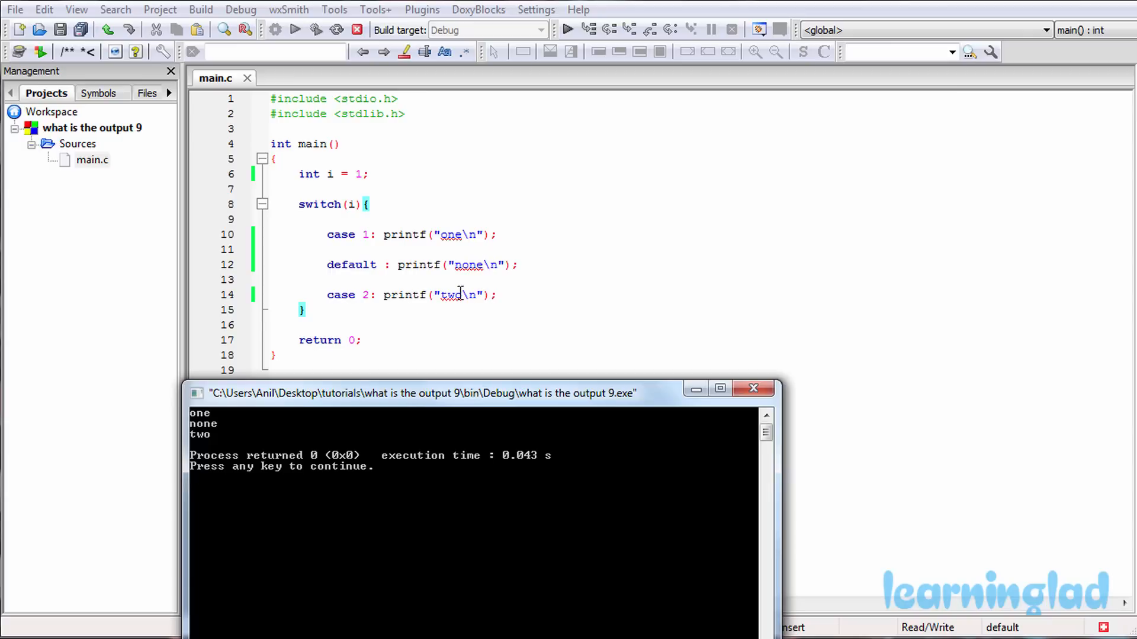
mouse_move(477, 295)
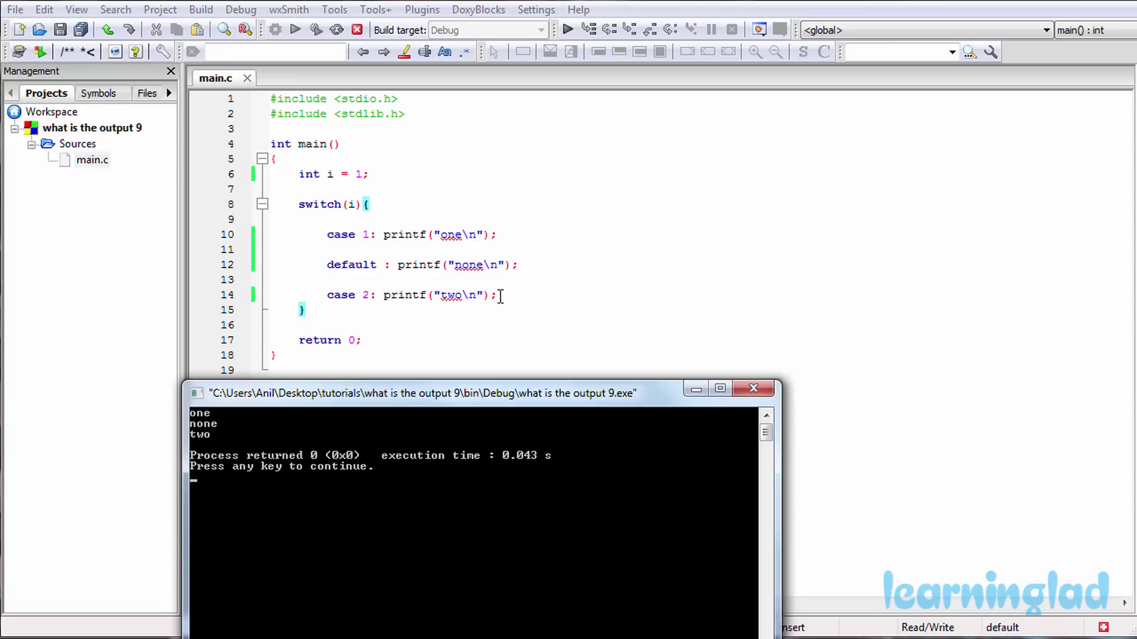
mouse_move(446, 300)
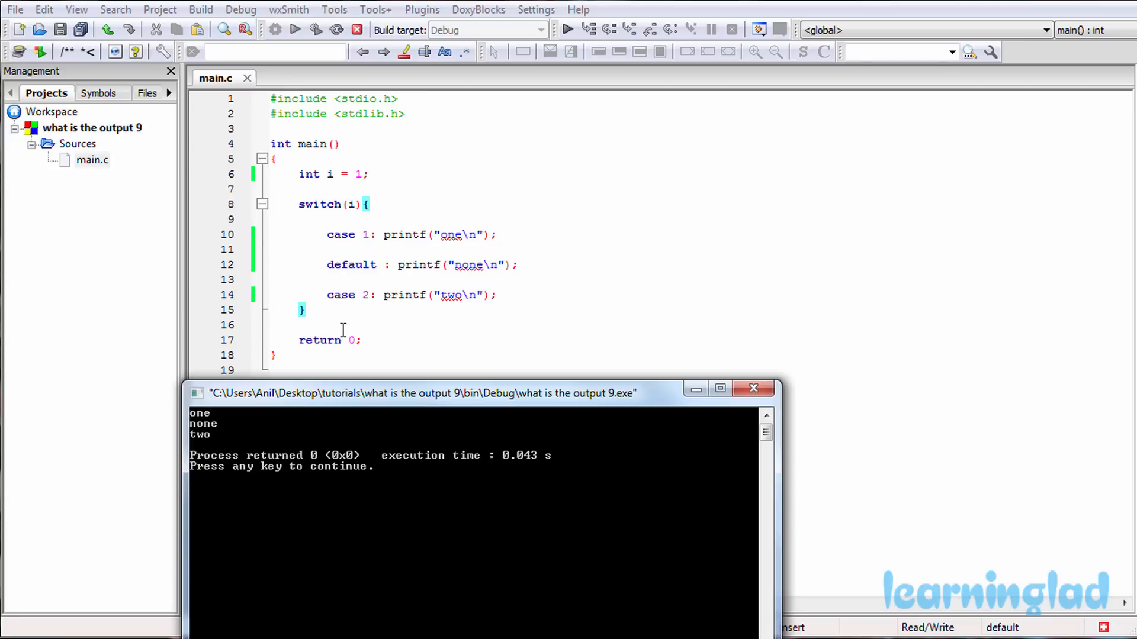
mouse_move(339, 322)
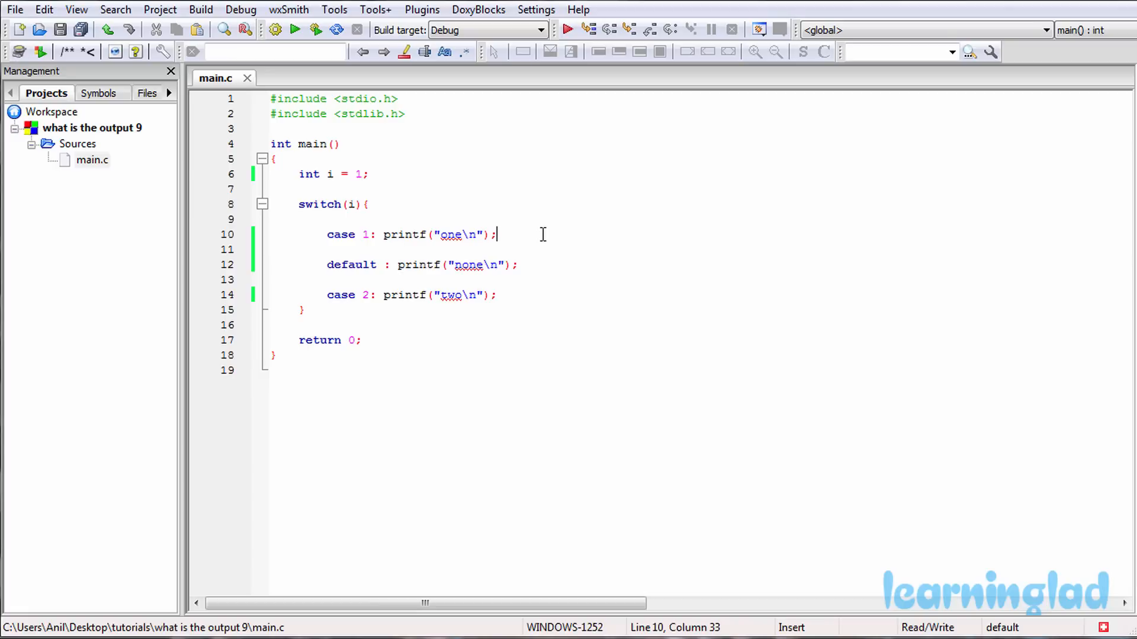
Step: Add a break; statement on a new line after case 1's printf("one")
key(Return)
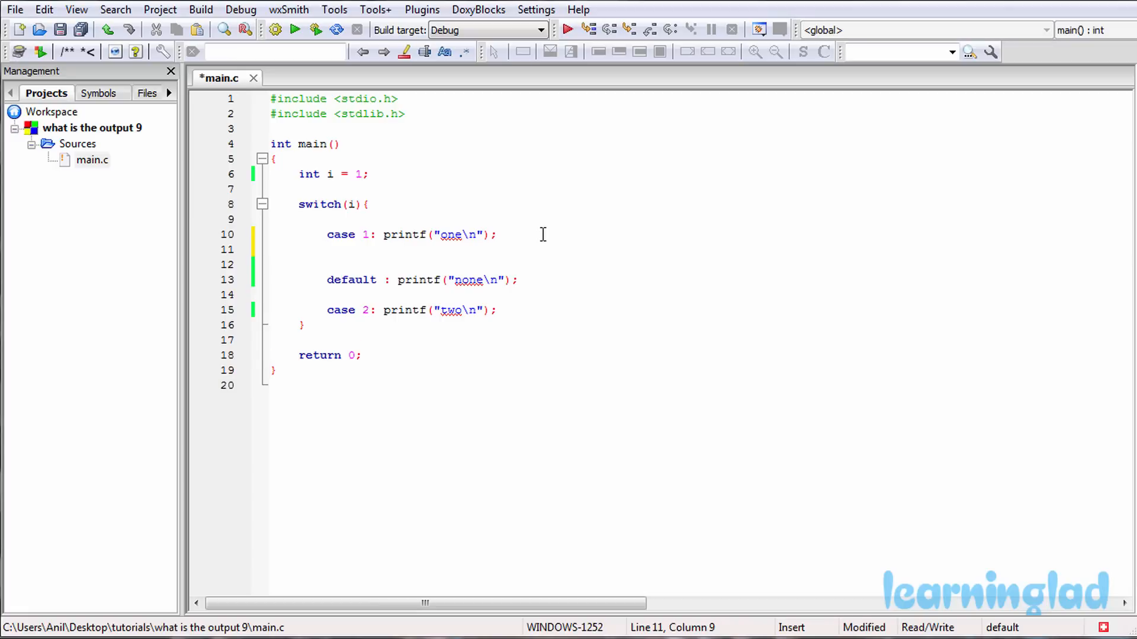
click(382, 250)
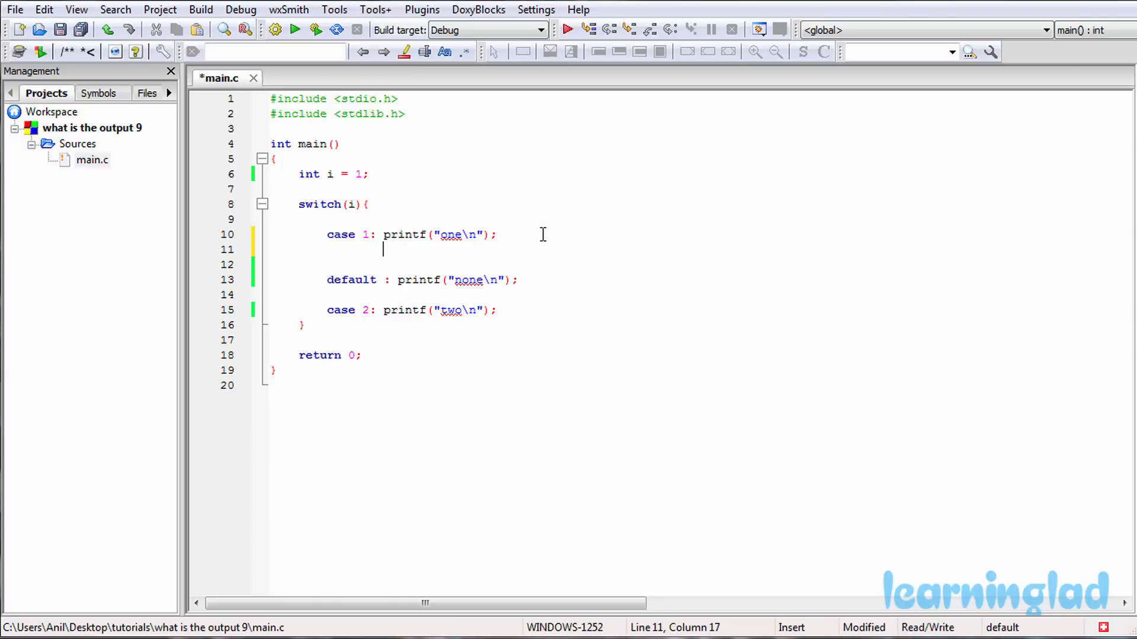
text(br)
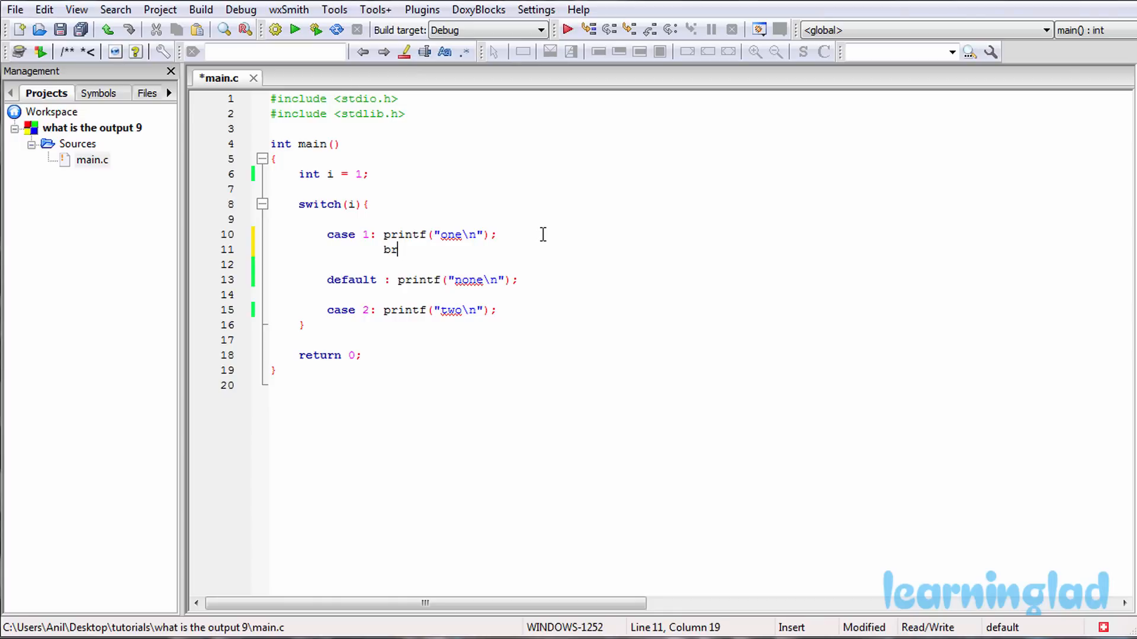
text(eak;)
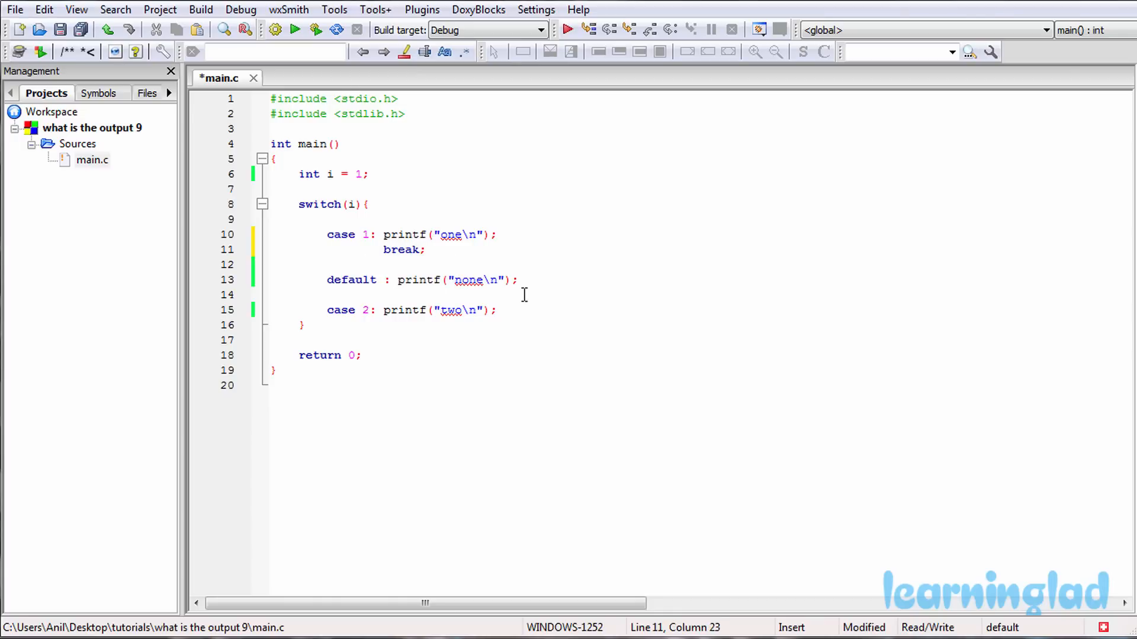
Step: Add a break; statement after default's printf("none"), leaving case 2 without one
key(Return)
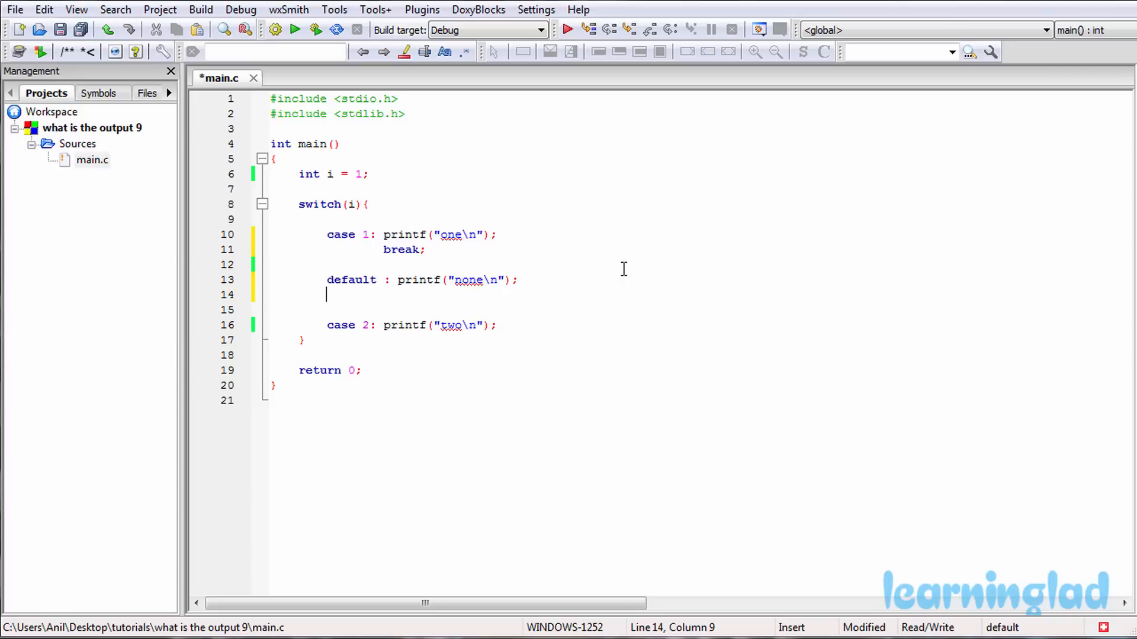
text(break;)
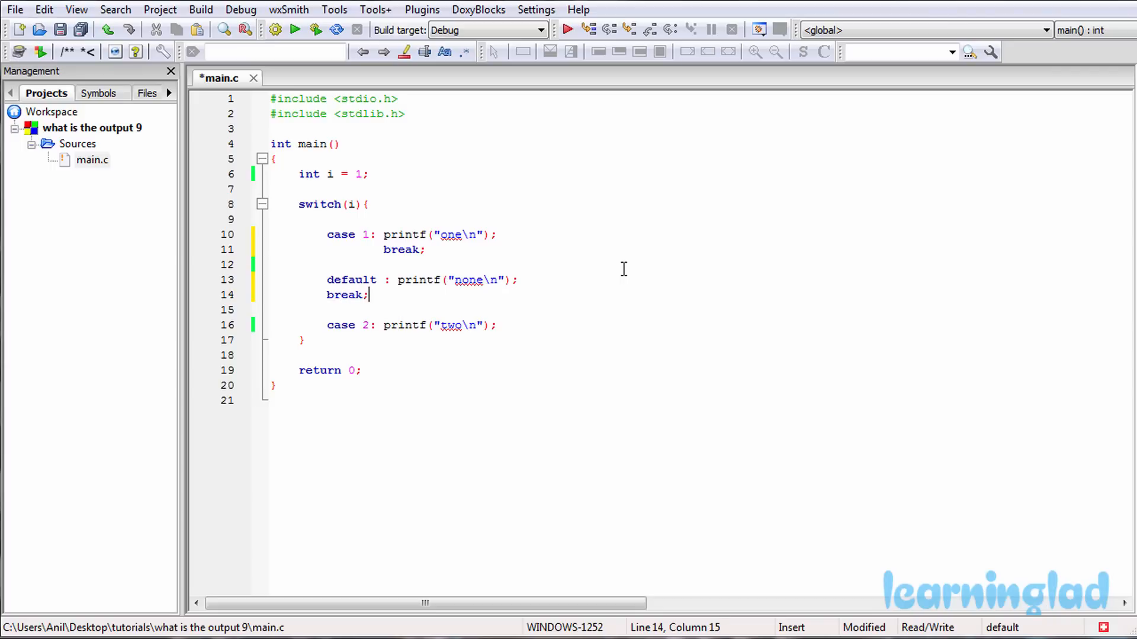
mouse_move(534, 324)
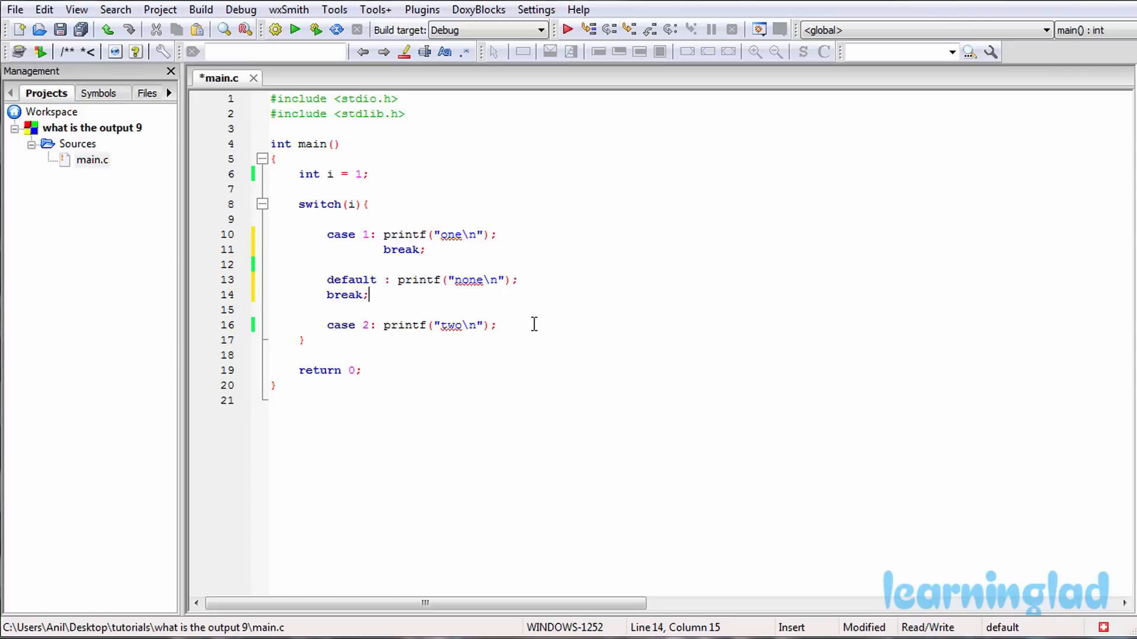
click(327, 295)
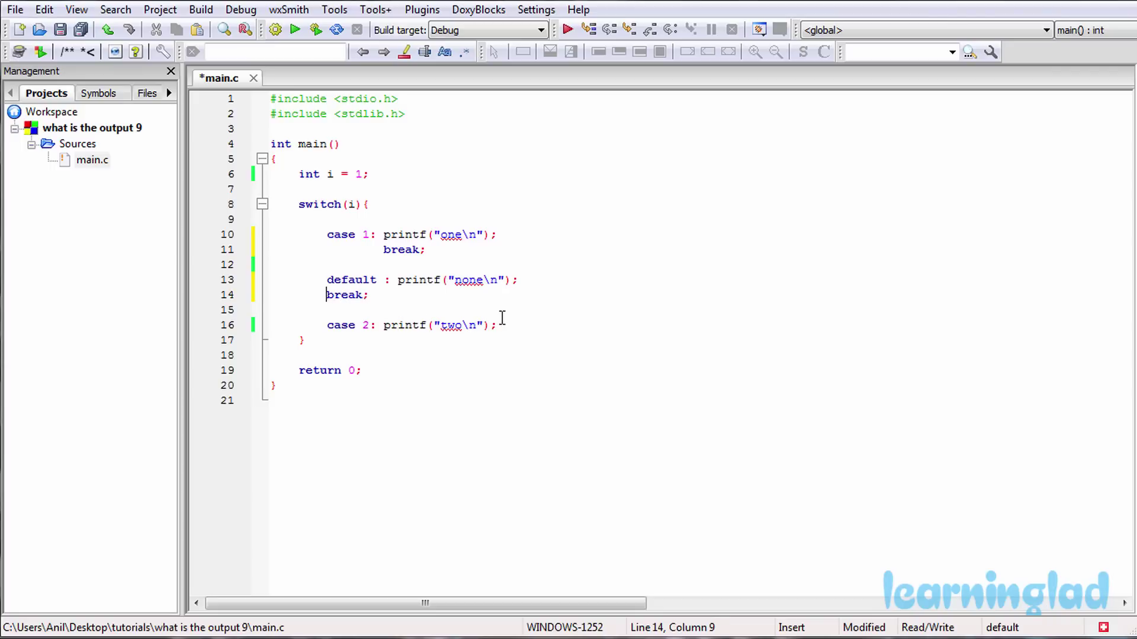
click(383, 325)
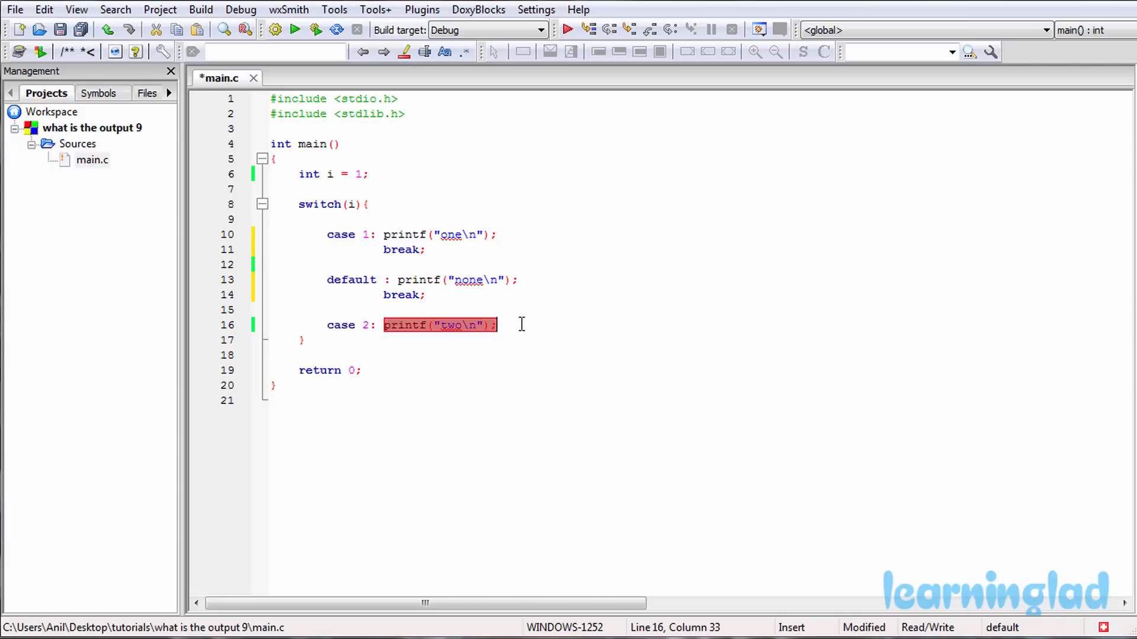
Step: Build and run the program, confirm the console prints only 'one', and close it
click(508, 325)
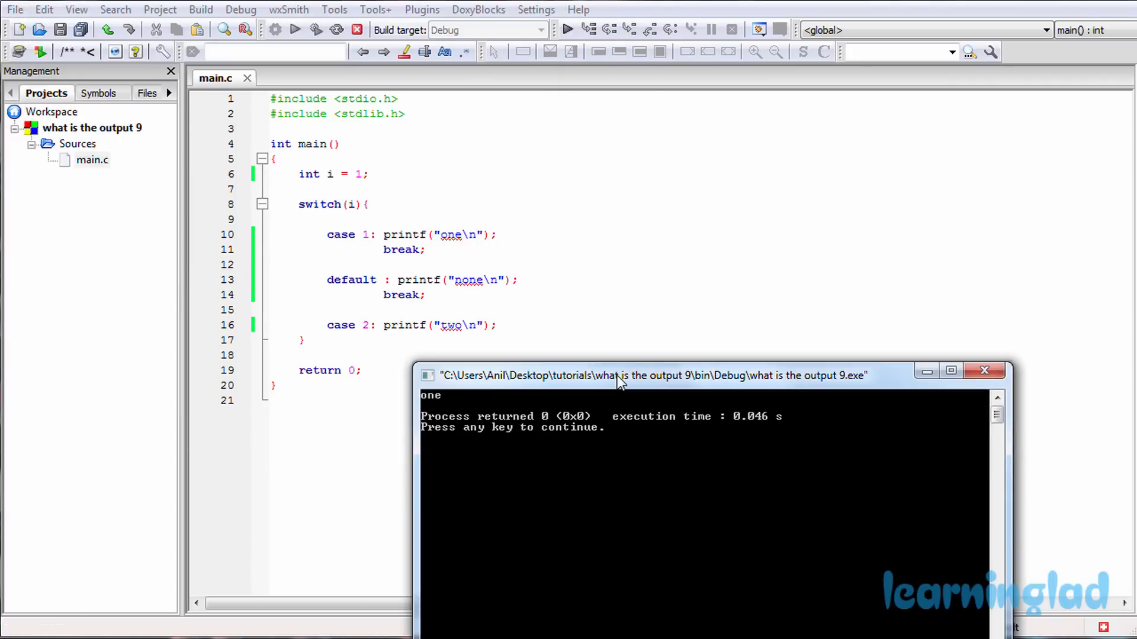
mouse_move(518, 401)
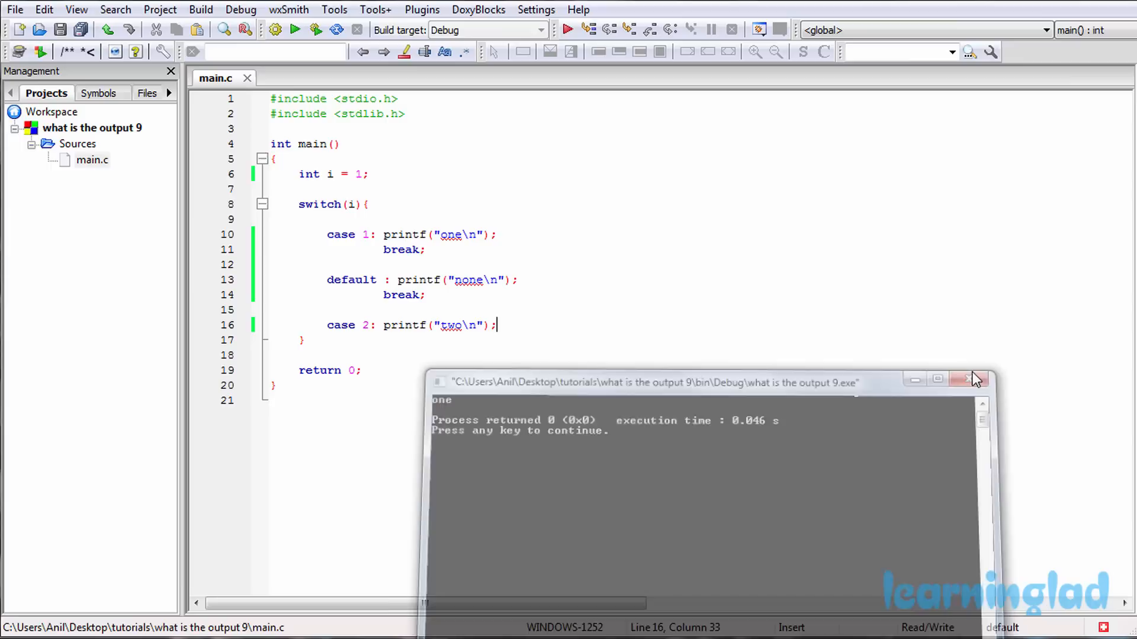
click(973, 379)
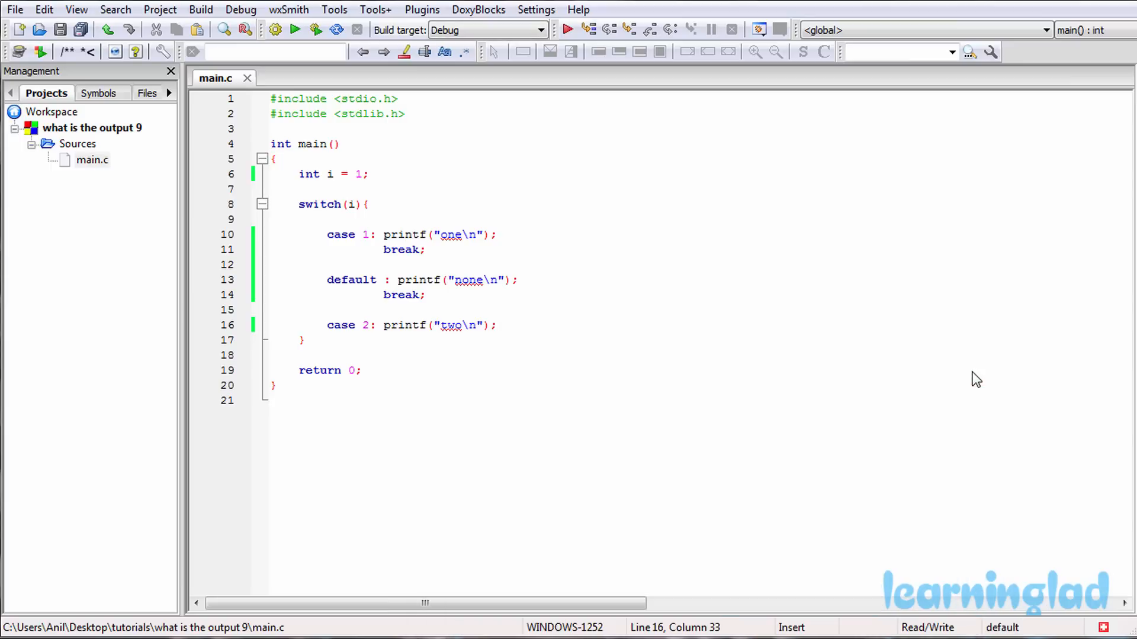